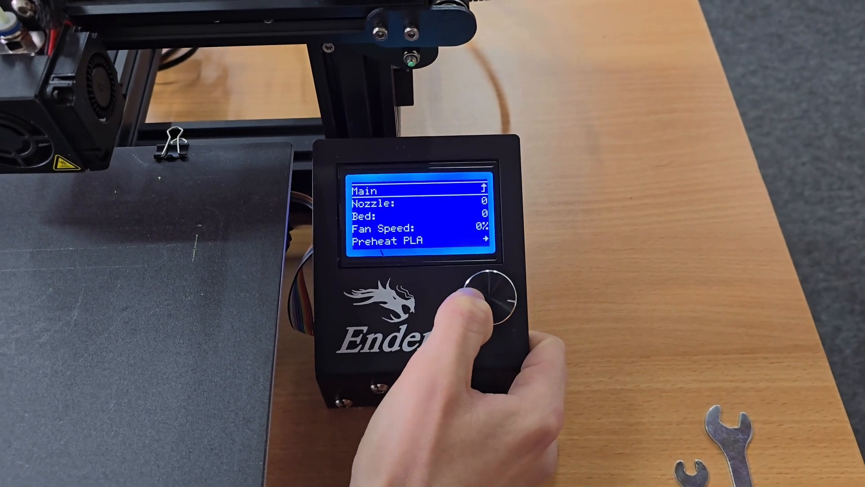
- Preheat only the nozzle to PLA temperature (200°) via Preheat PLA End, bed unheated
left_click(491, 298)
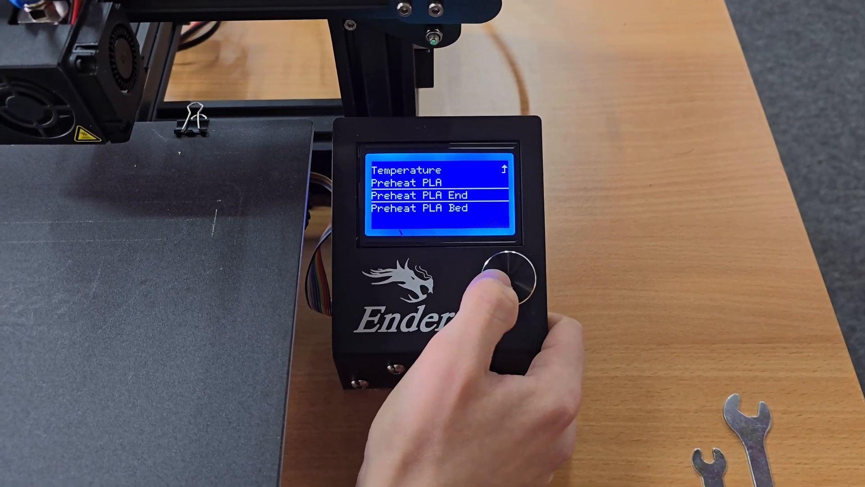
left_click(513, 275)
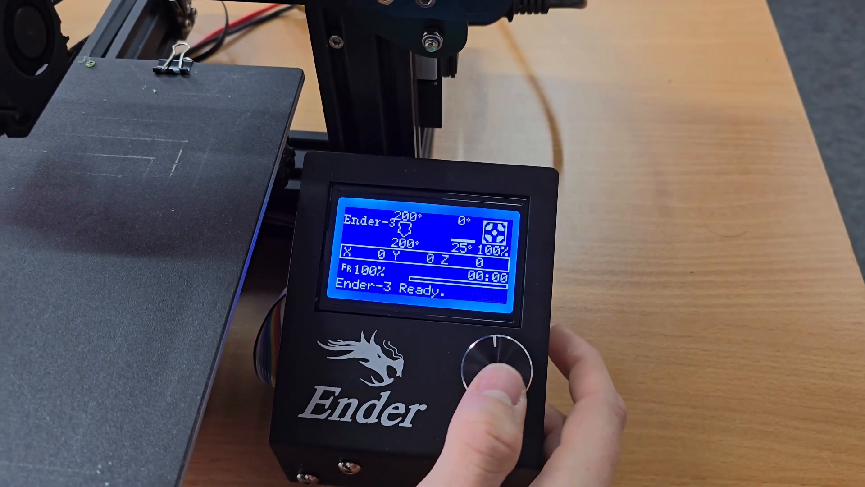
- Open Motion > Move Axis from the status screen while the nozzle holds 200°
left_click(499, 367)
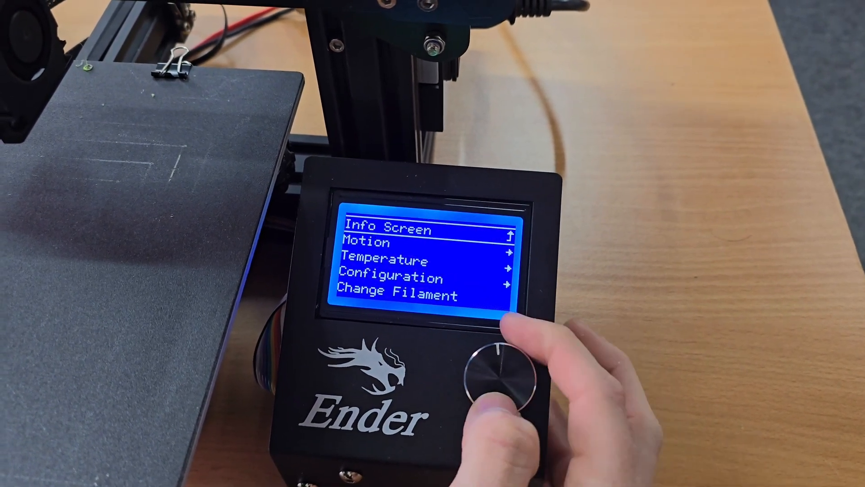
left_click(502, 366)
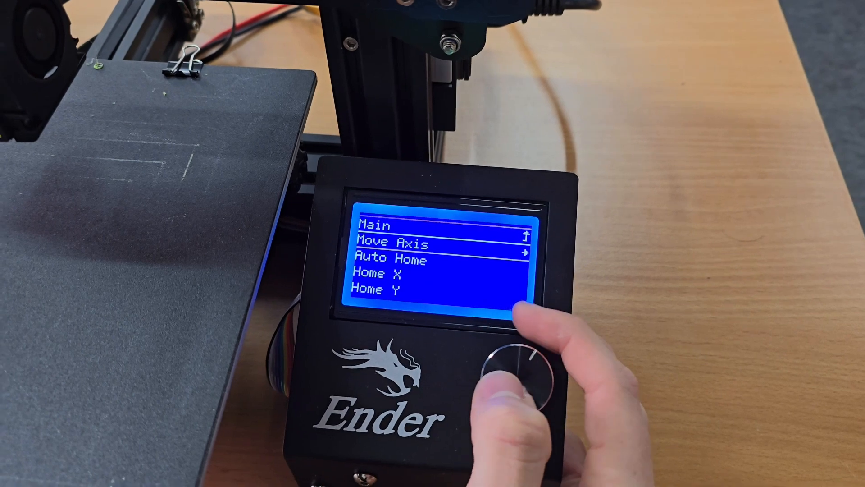
left_click(521, 375)
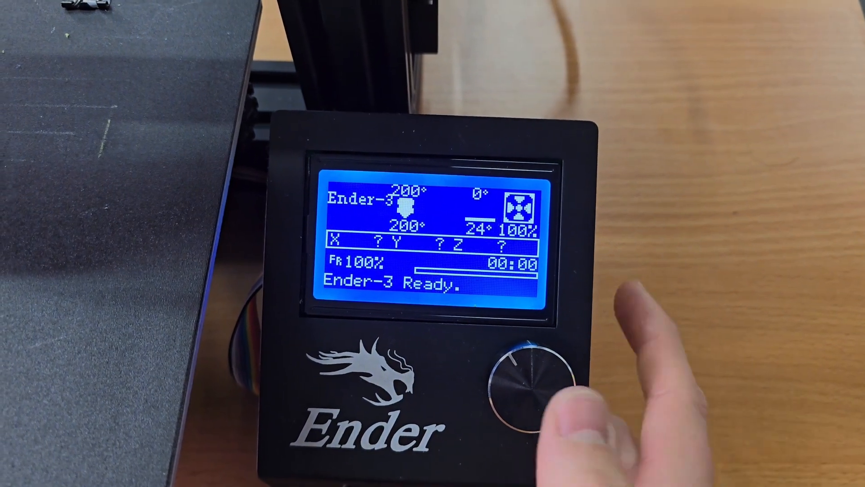
left_click(530, 380)
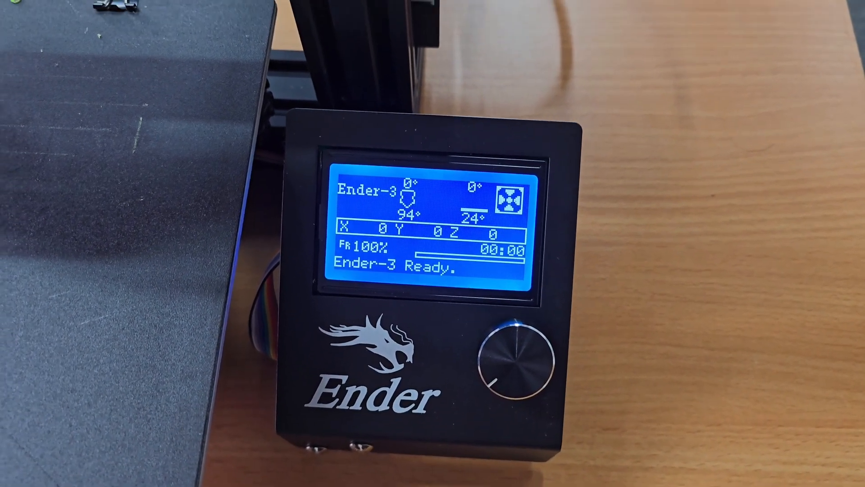
left_click(516, 347)
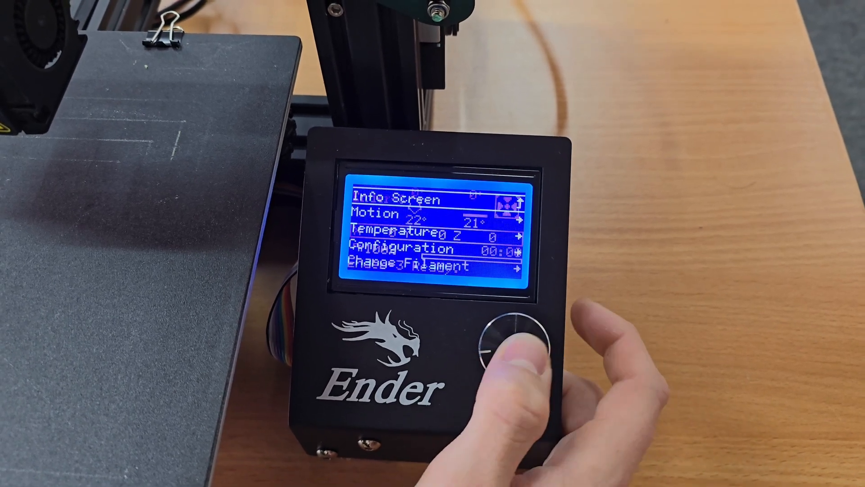
- Open Temperature > Preheat PLA to view the PLA preheat options
left_click(515, 337)
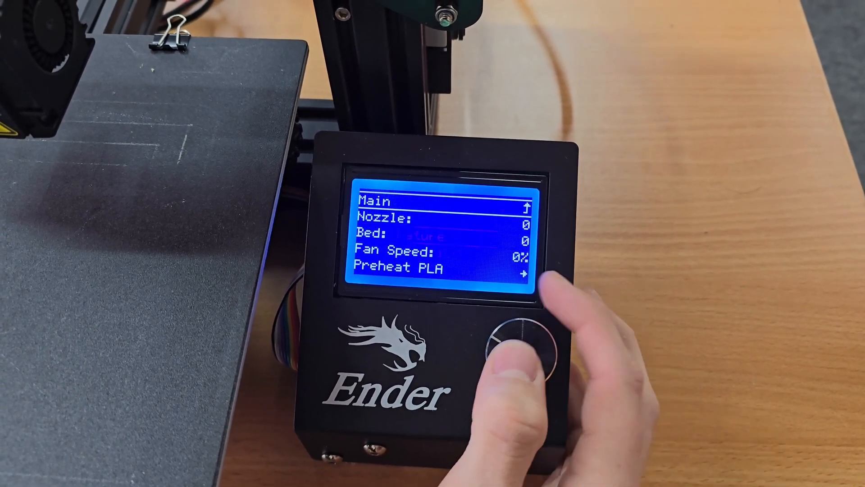
left_click(513, 354)
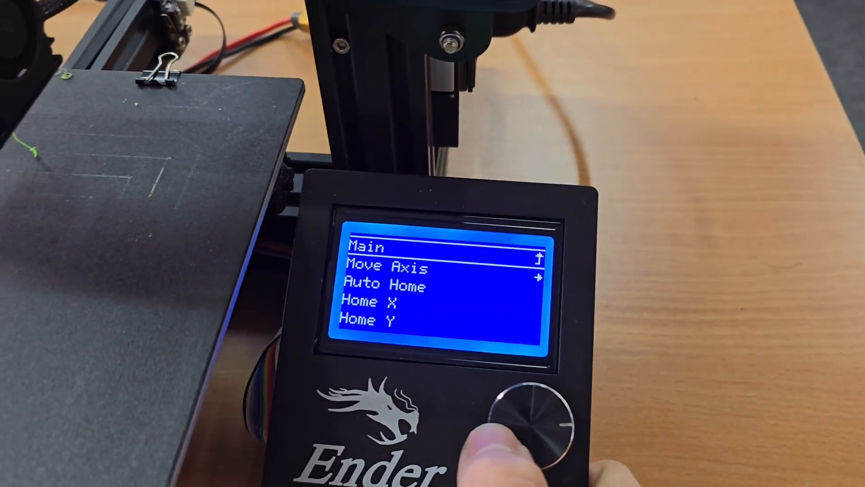
- Open Move Axis > Move Z to show the 10 mm, 1 mm and 0.1 mm steps
left_click(527, 405)
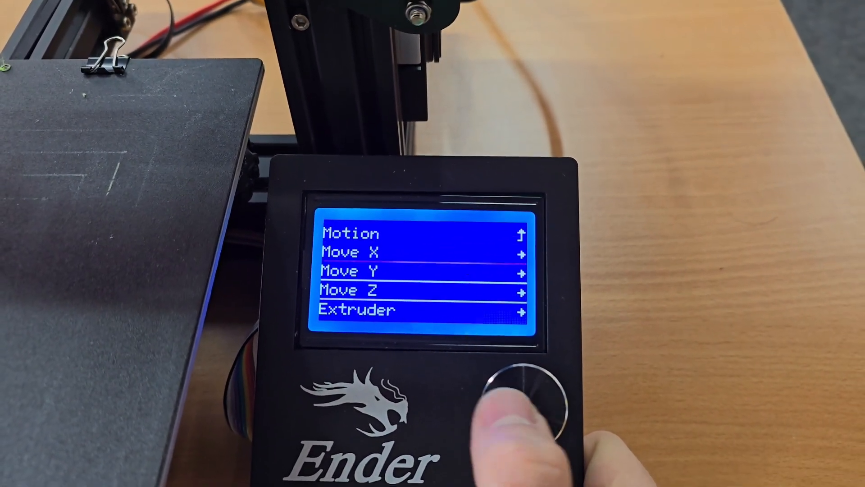
left_click(522, 381)
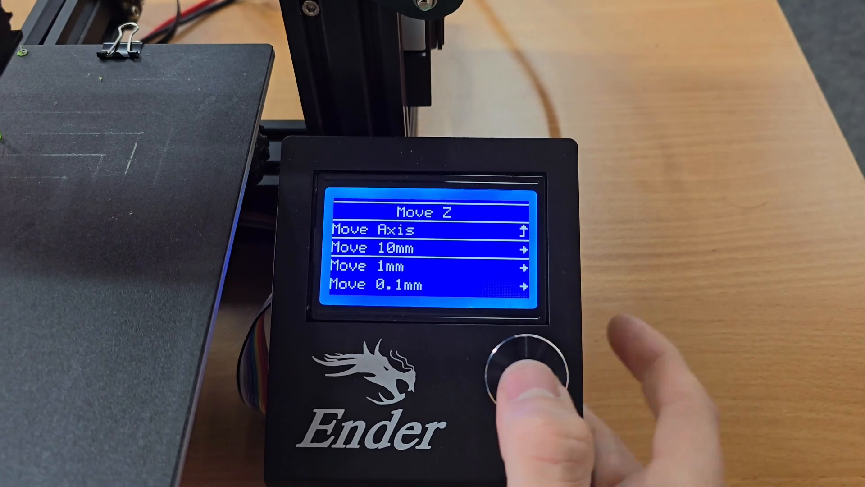